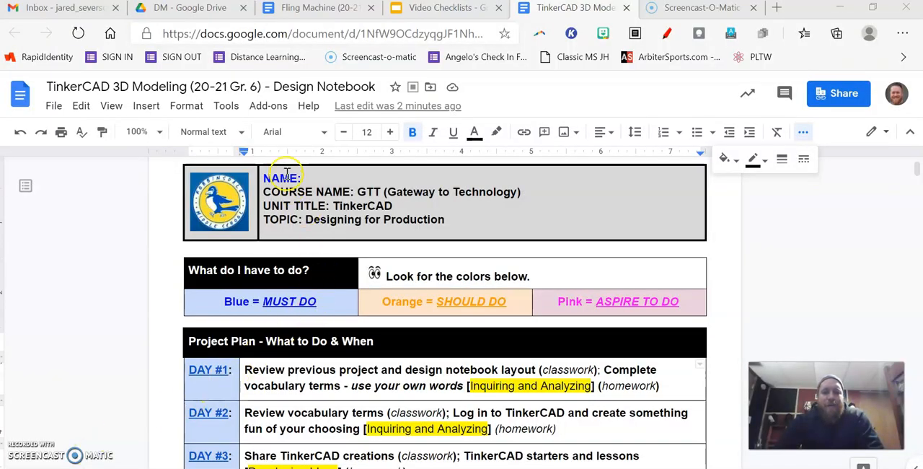
- Select the NAME: label, then scroll down to the Start: Day #1 section
double_click(282, 179)
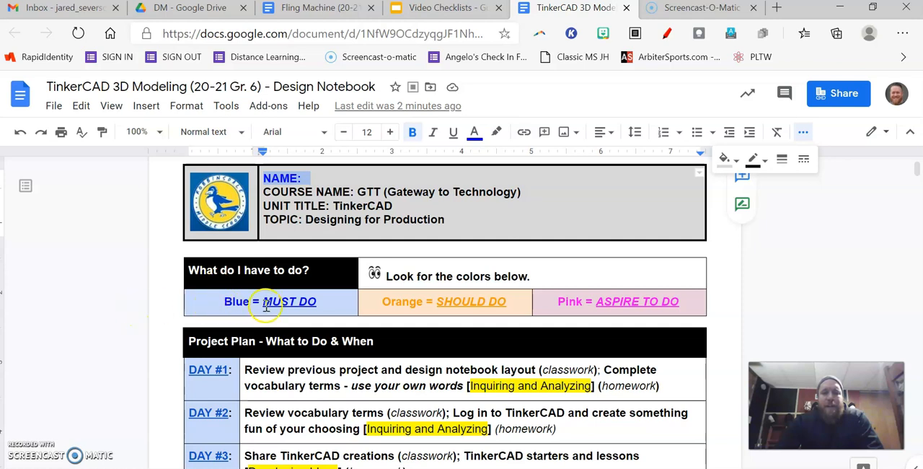
mouse_move(578, 308)
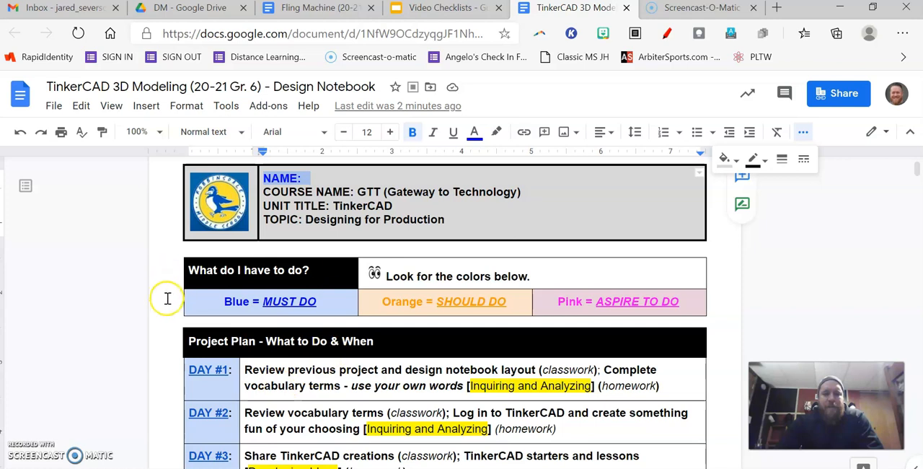
mouse_move(193, 301)
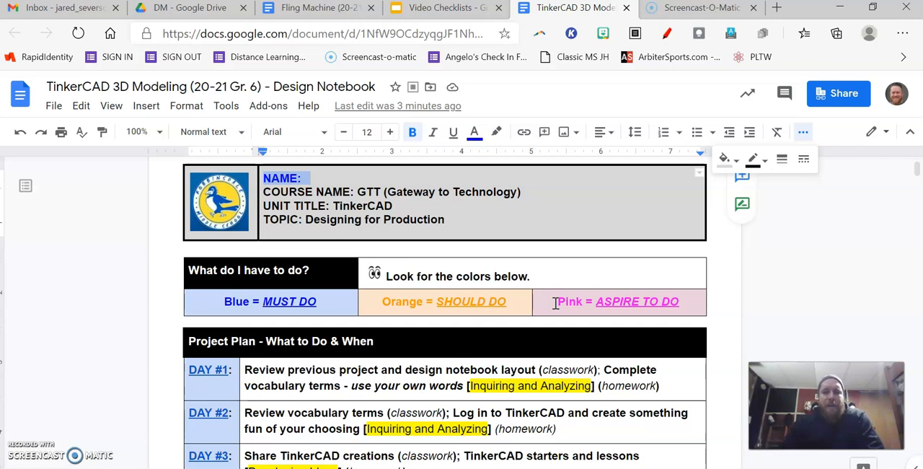
scroll(down, 3)
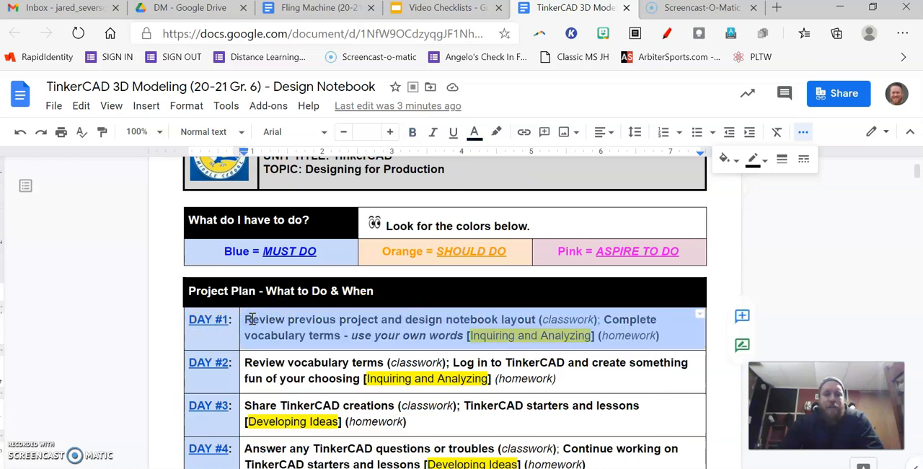
mouse_move(267, 298)
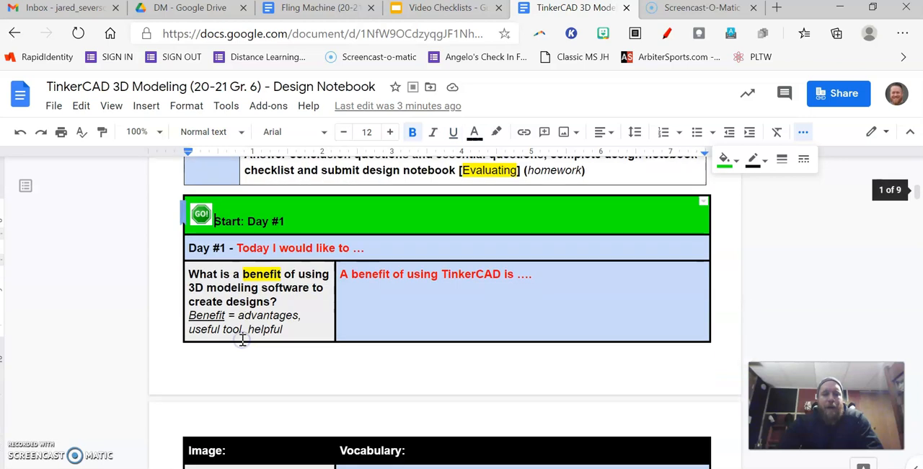
mouse_move(337, 220)
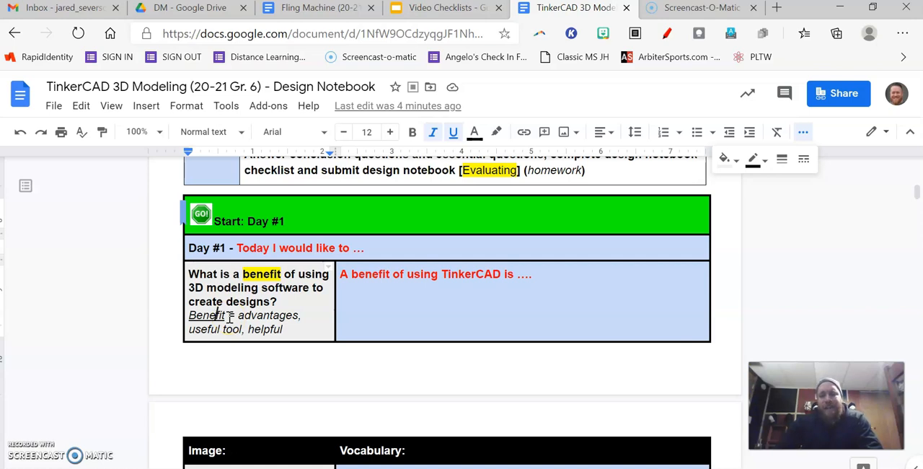
scroll(down, 3)
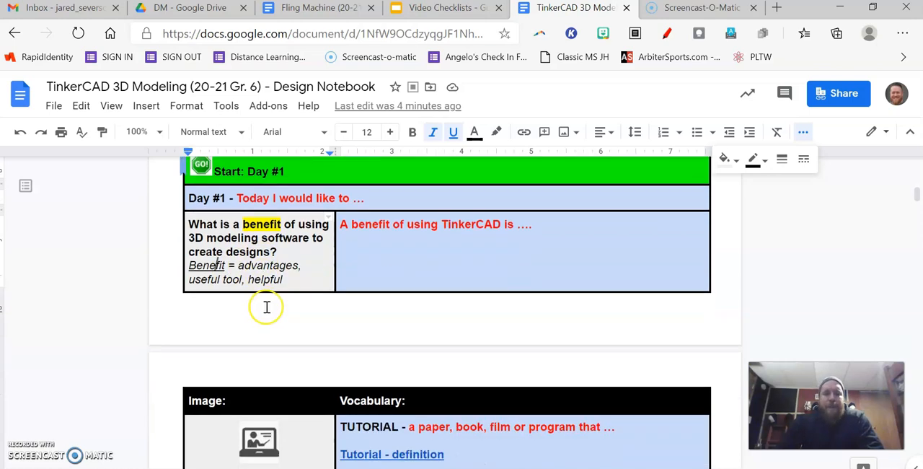
- Scroll to the vocabulary table and preview the Tutorial definition link's Merriam-Webster address
scroll(down, 3)
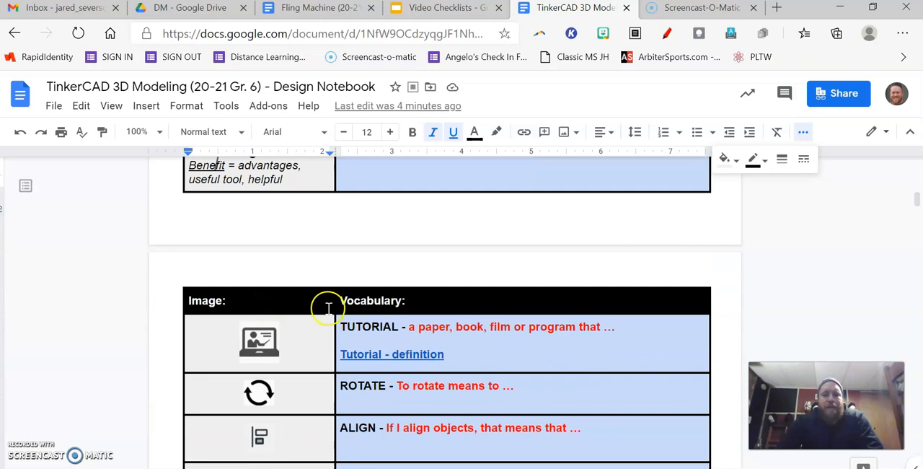
scroll(down, 3)
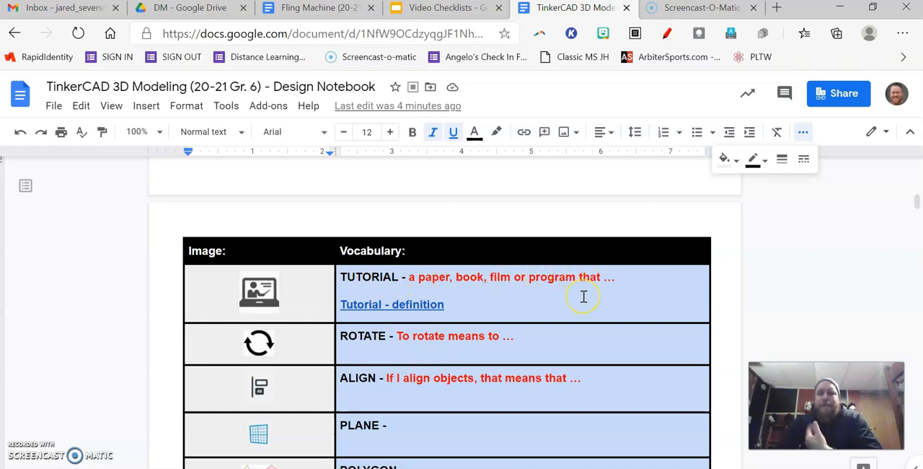
mouse_move(478, 313)
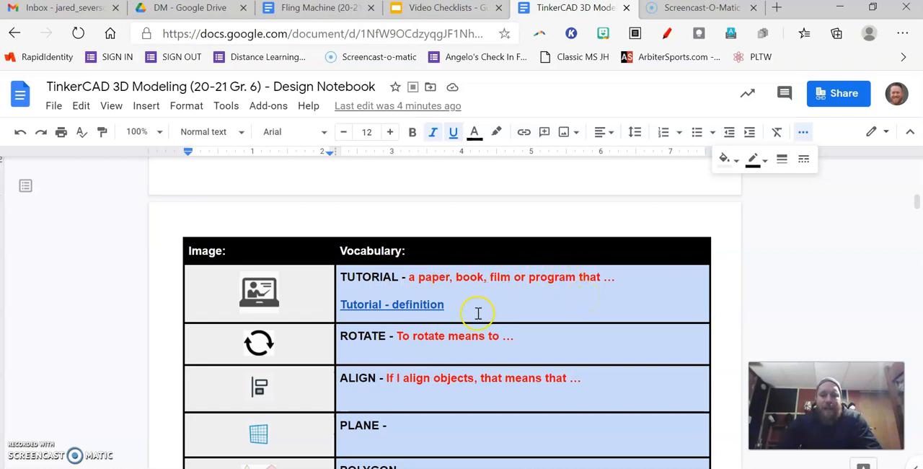
click(391, 304)
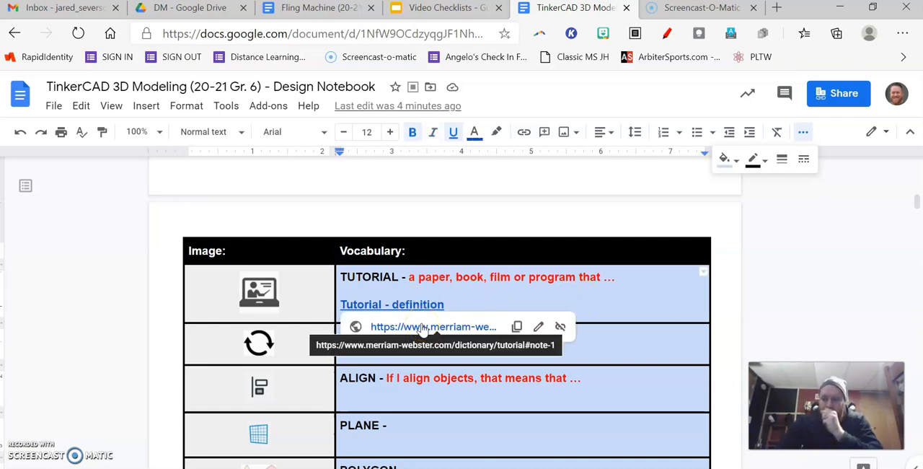
- Open the Merriam-Webster 'tutorial' entry in a new tab and scroll its noun definitions
click(434, 327)
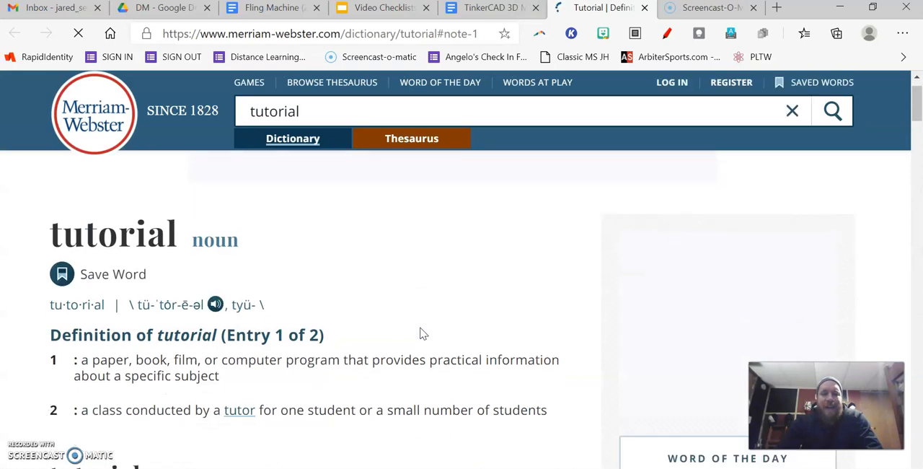
scroll(down, 3)
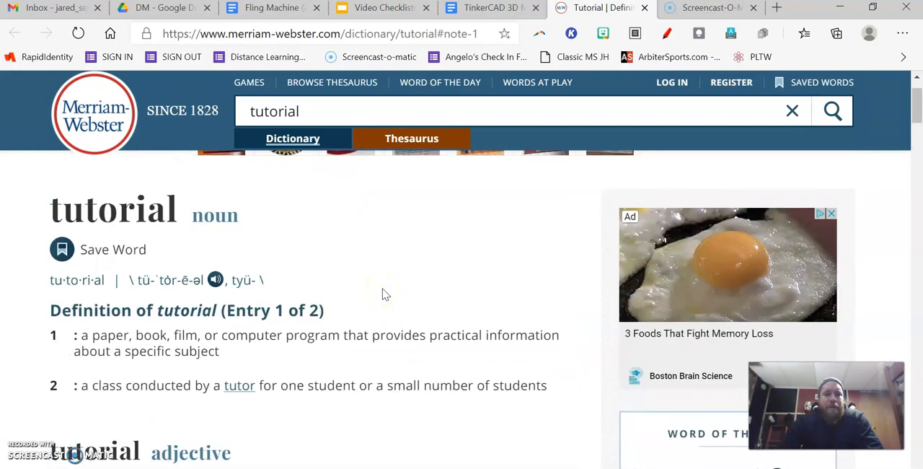
mouse_move(218, 332)
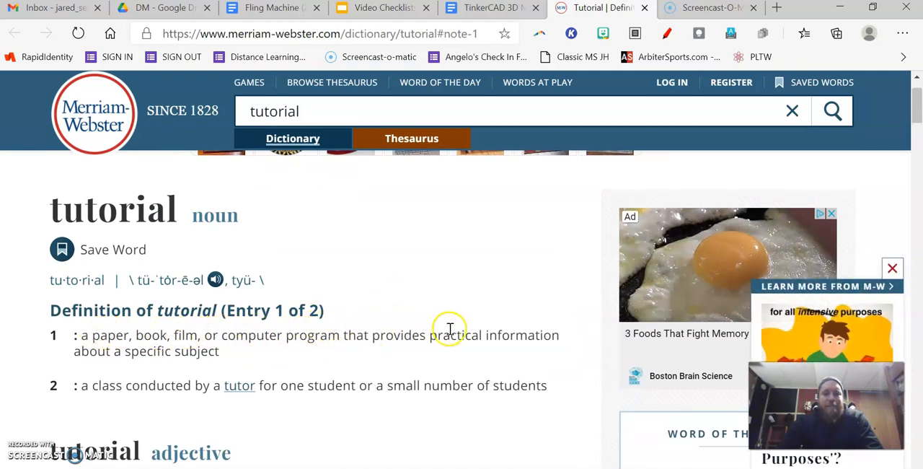
mouse_move(252, 354)
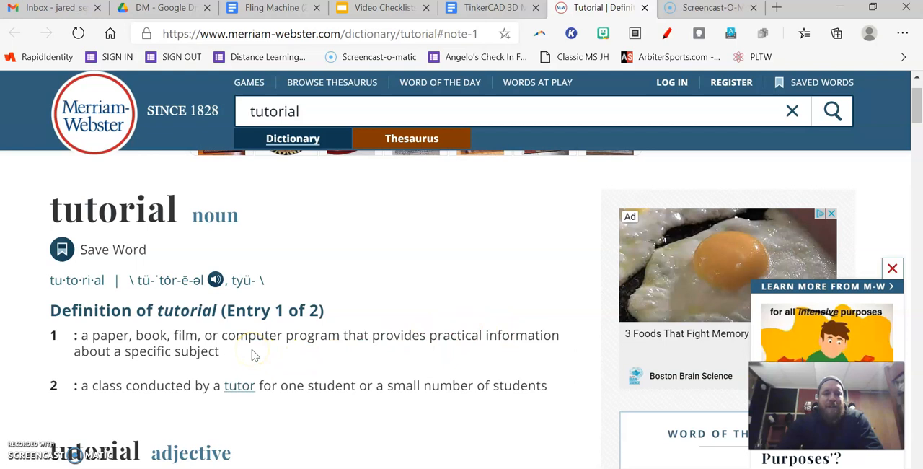
mouse_move(280, 339)
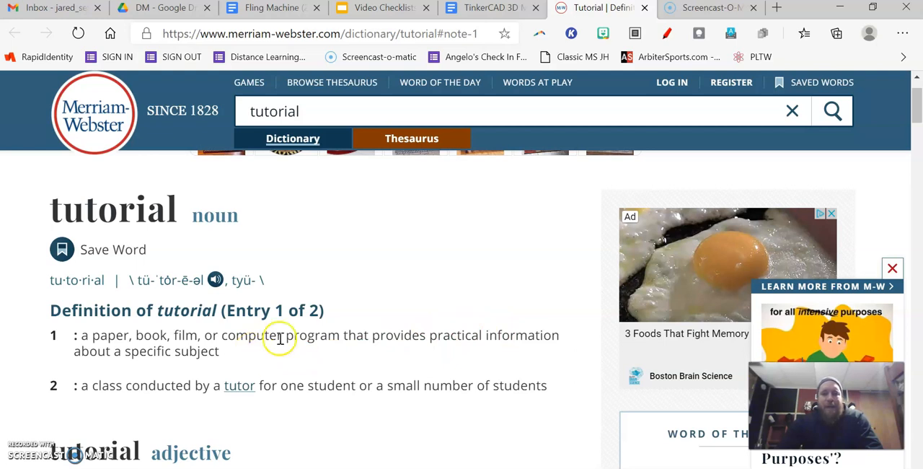
mouse_move(457, 329)
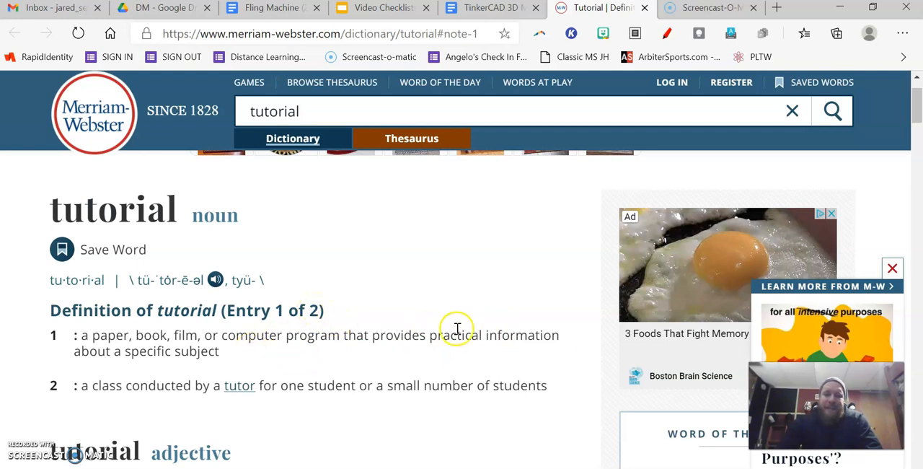
mouse_move(504, 64)
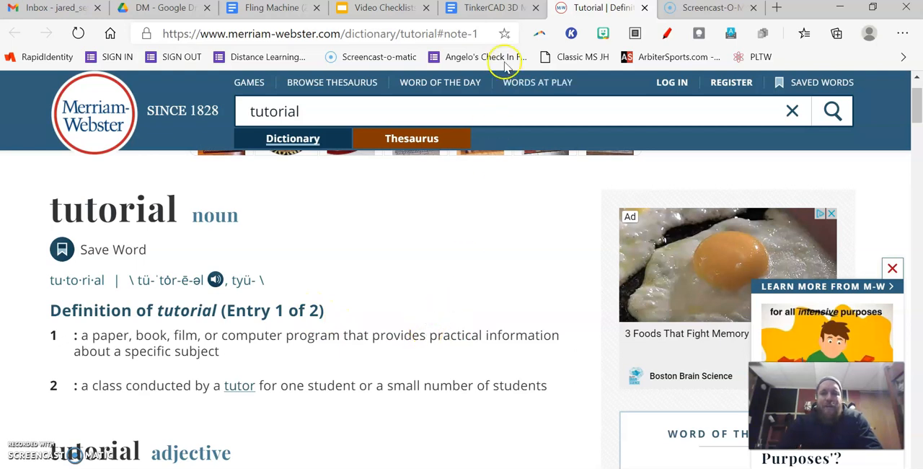
mouse_move(492, 8)
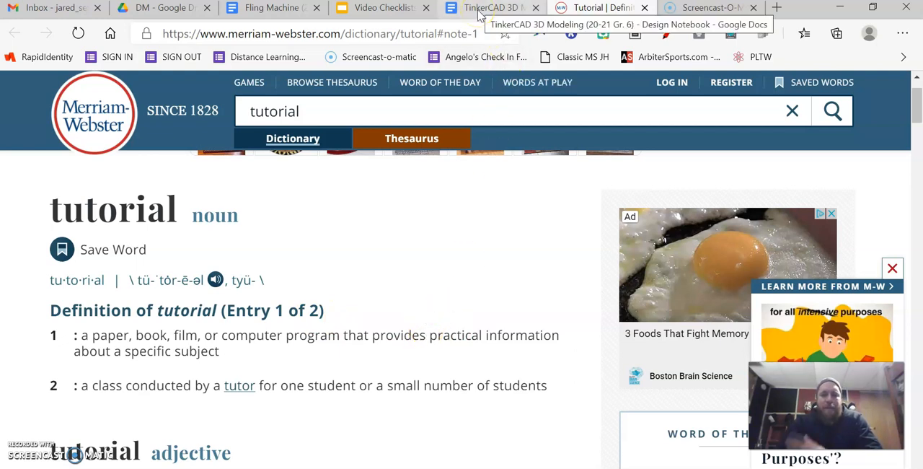
- Add "gives useful information" and the closing quote to the TUTORIAL definition in the notebook
click(493, 8)
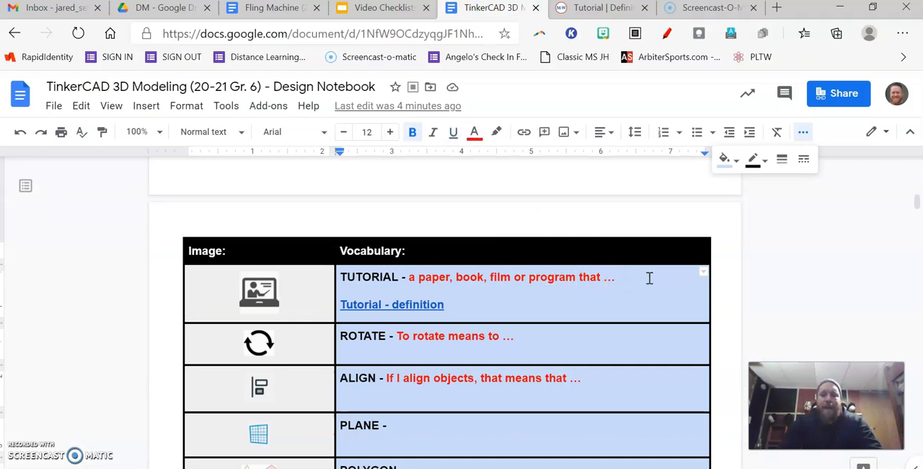
text(gives used)
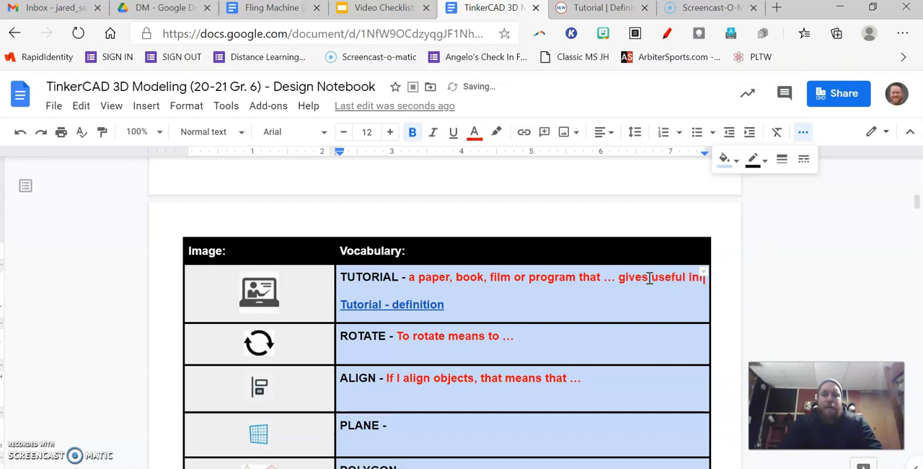
text(information; how to “guide)
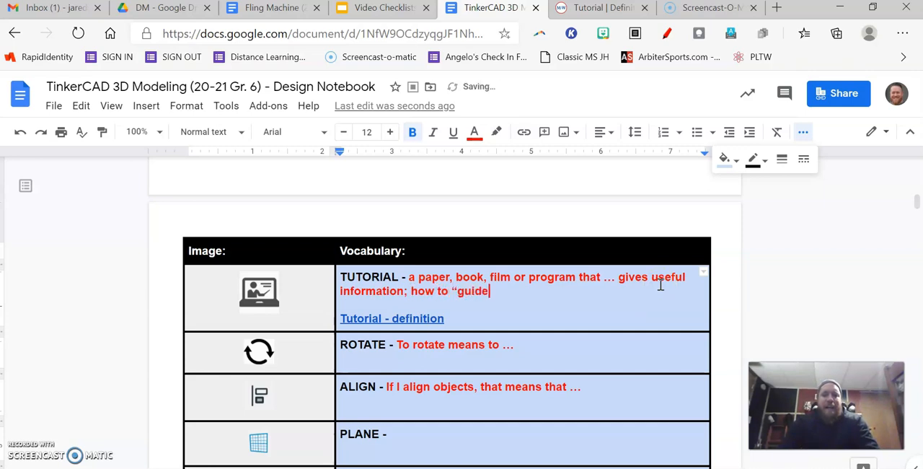
text(")
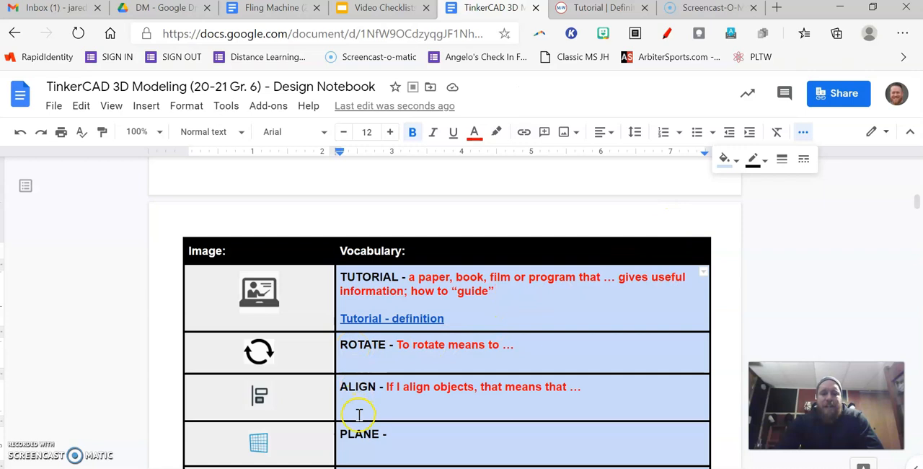
scroll(down, 3)
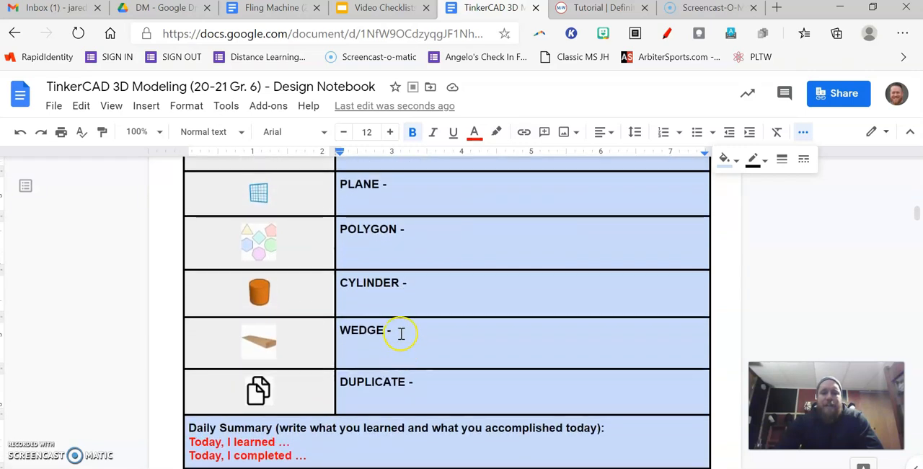
scroll(up, 3)
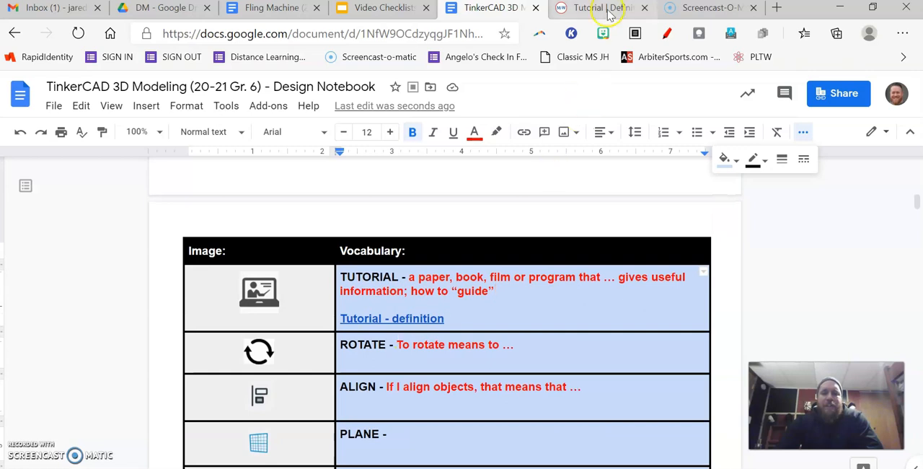
mouse_move(602, 8)
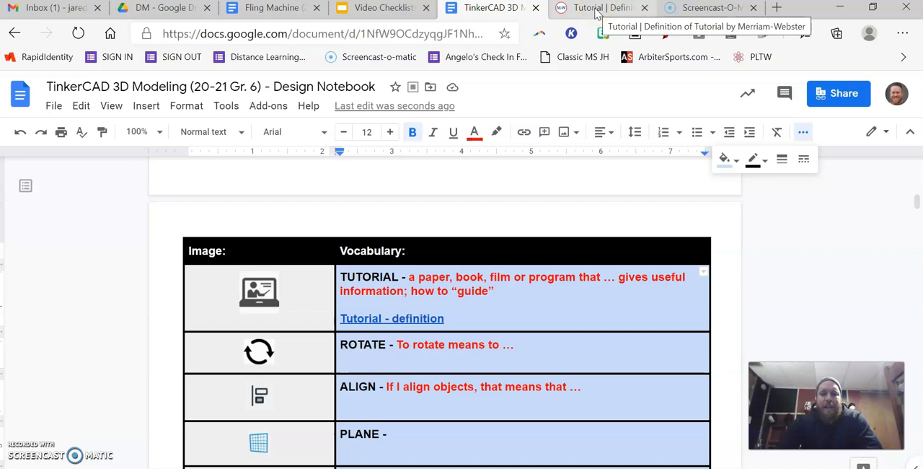
- Select 'tutorial' on Merriam-Webster, switch tabs briefly, and return to the dictionary page
click(602, 8)
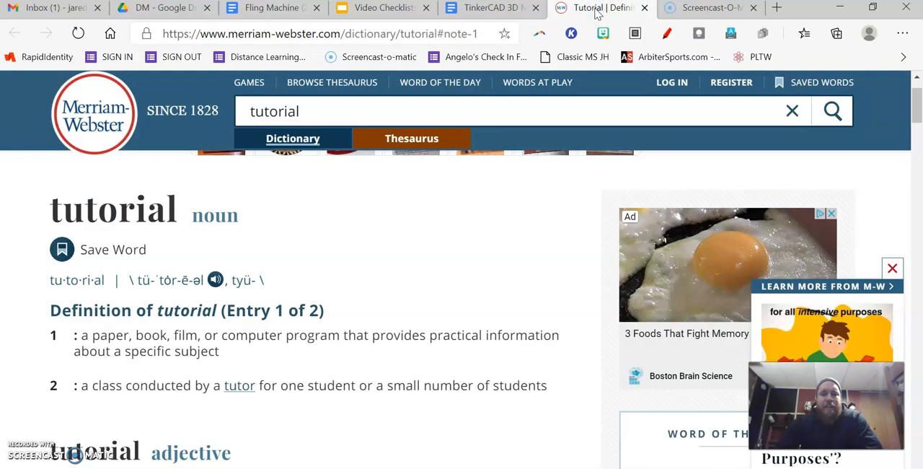
double_click(274, 111)
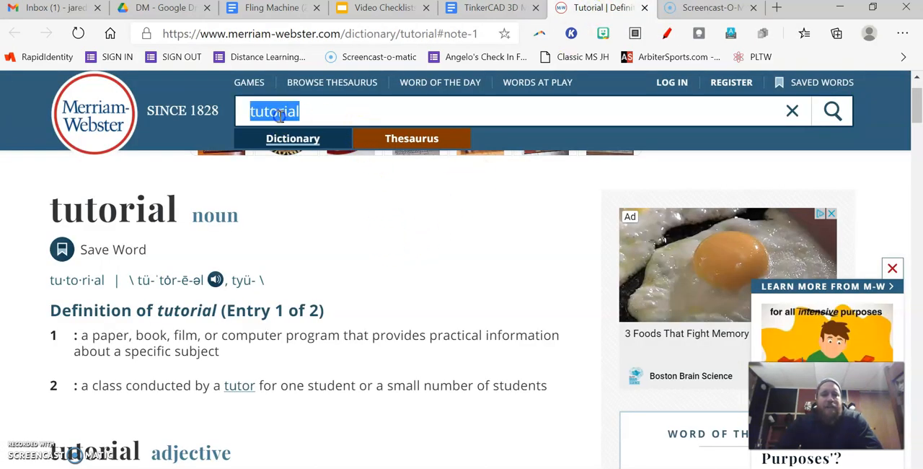
click(490, 8)
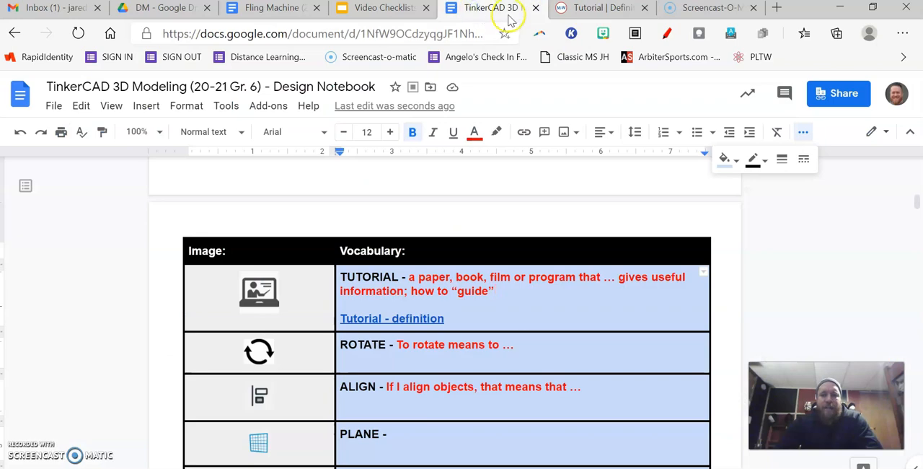
click(602, 8)
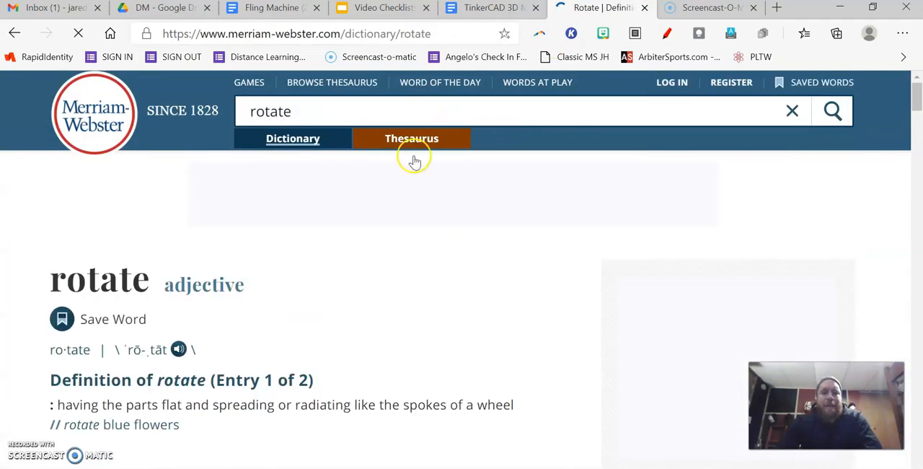
scroll(down, 3)
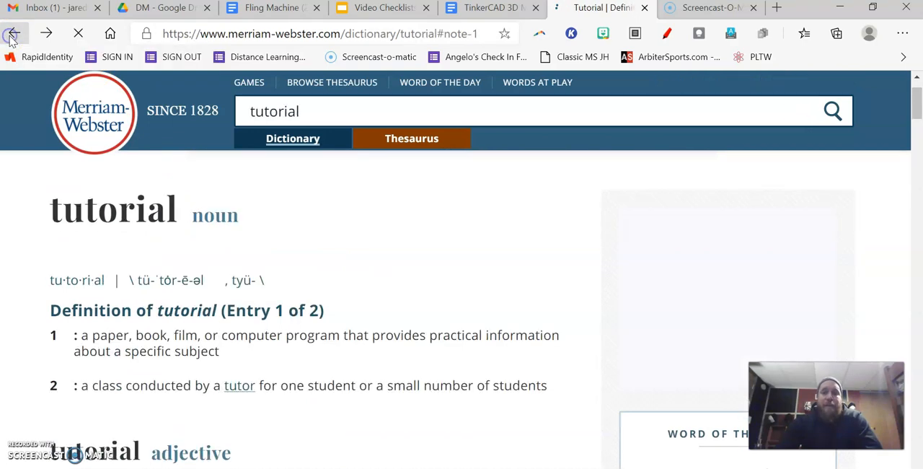
click(14, 33)
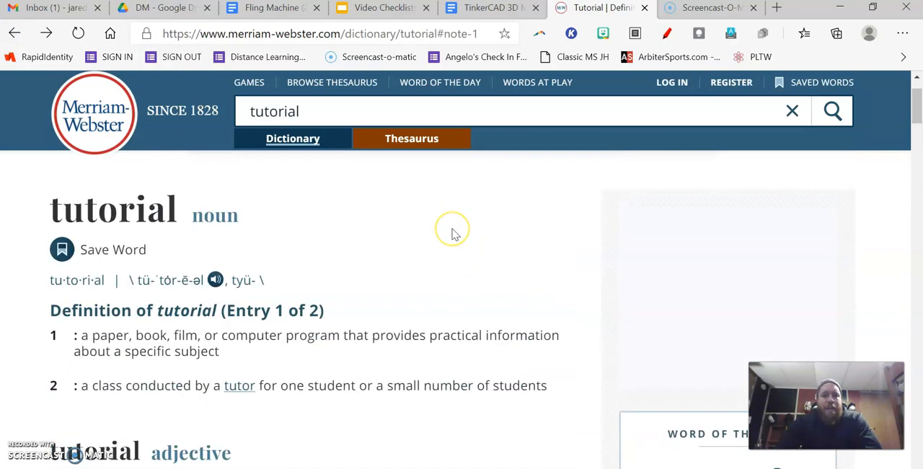
scroll(down, 3)
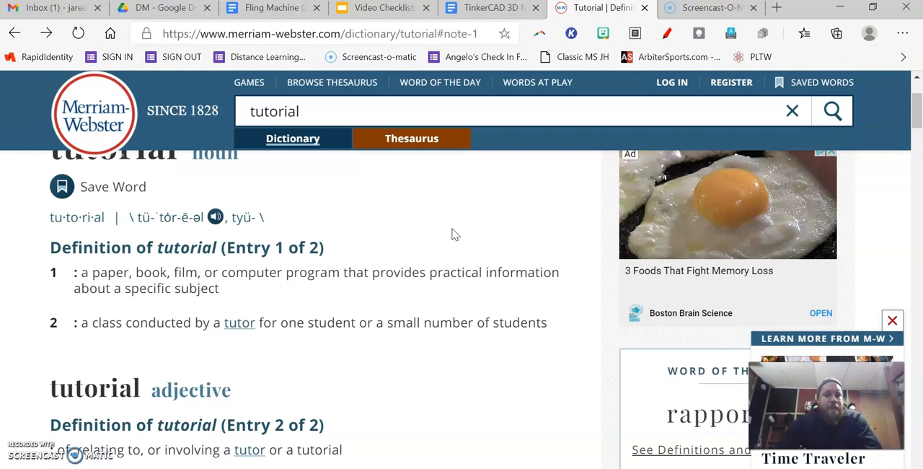
scroll(down, 3)
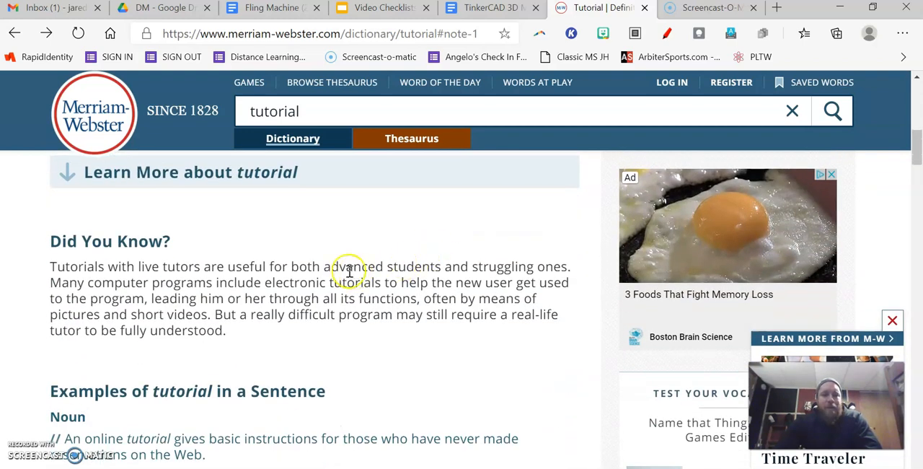
mouse_move(56, 275)
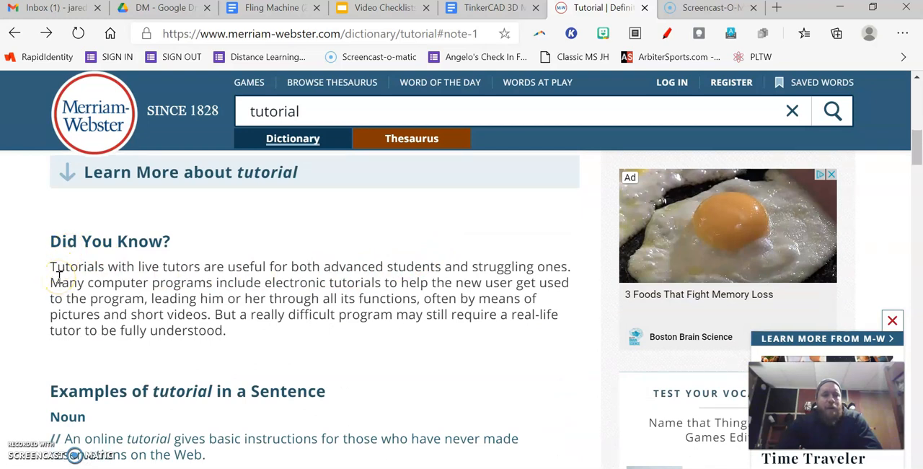
drag(50, 266, 225, 330)
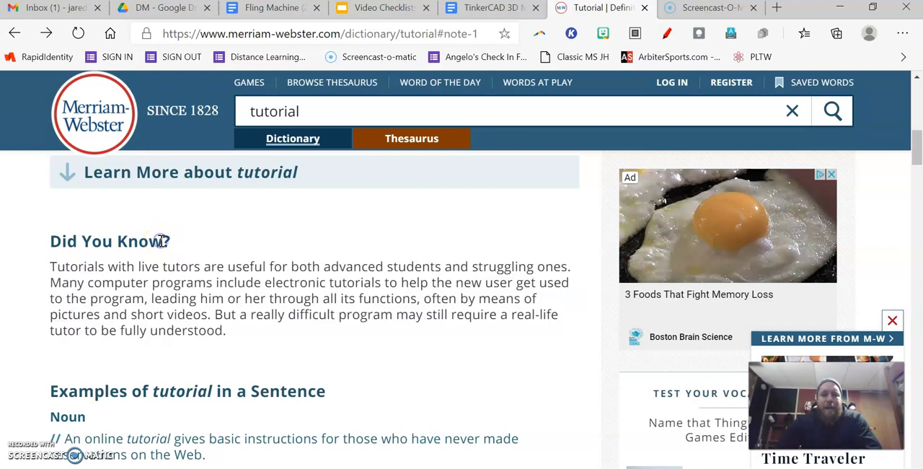
scroll(down, 3)
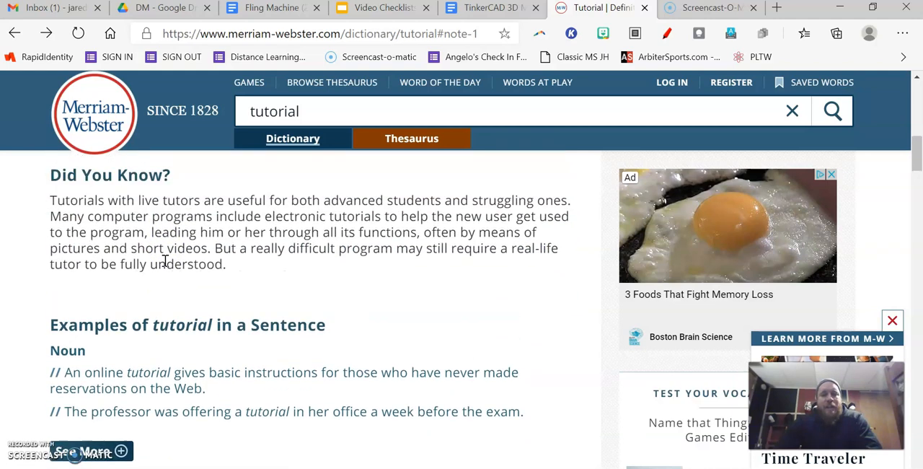